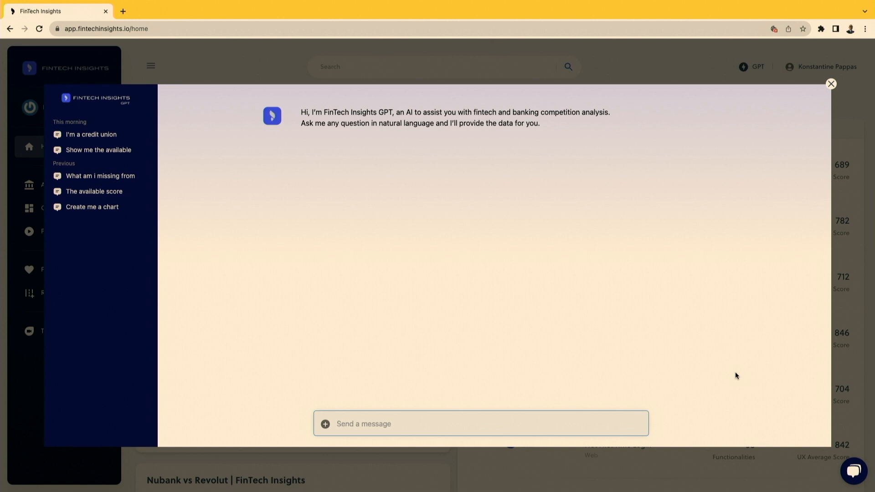
- Ask which of the 5 most adopted US iOS features Vystar Credit Union is missing
left_click(481, 423)
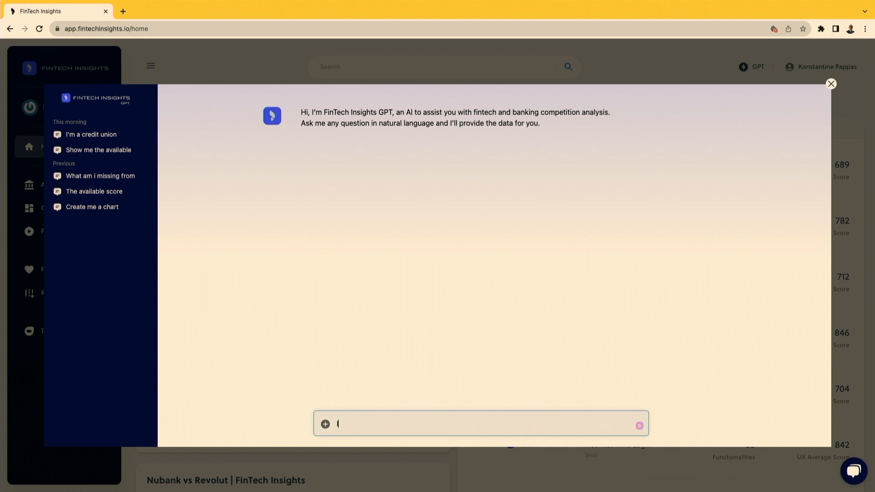
type("I'm vystar credit union, show me the 5 most adopted iOS features from")
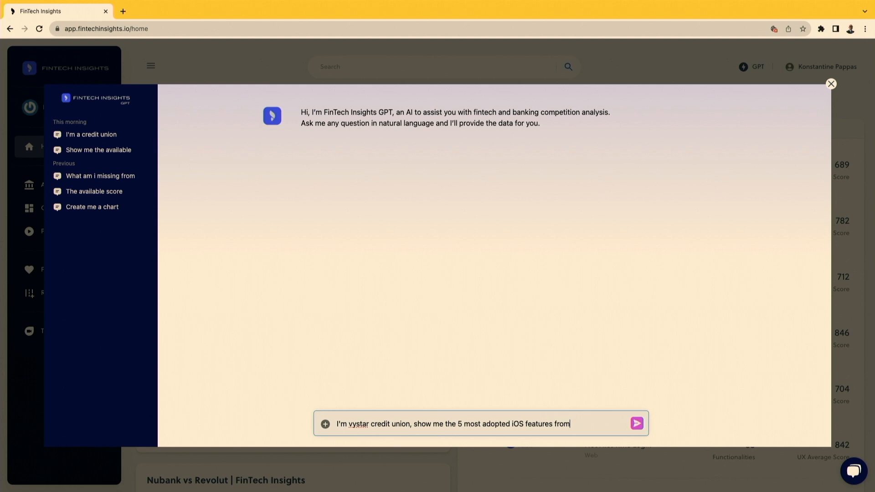
left_click(636, 424)
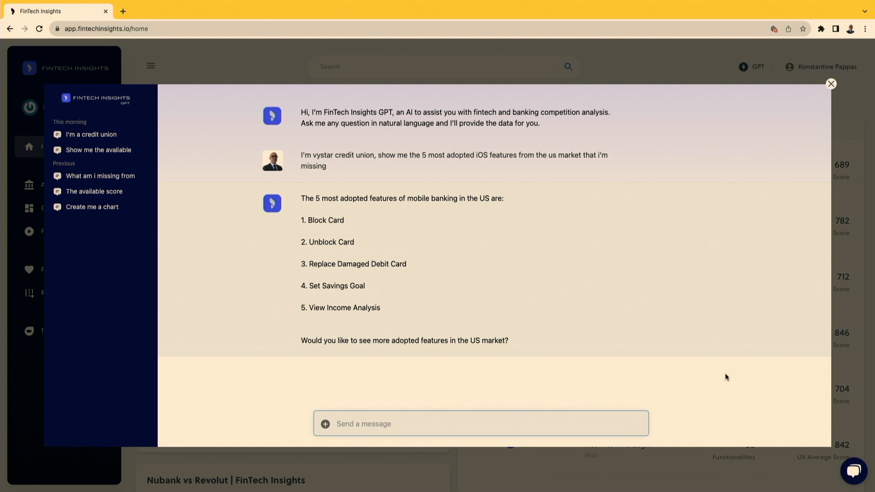
left_click(480, 424)
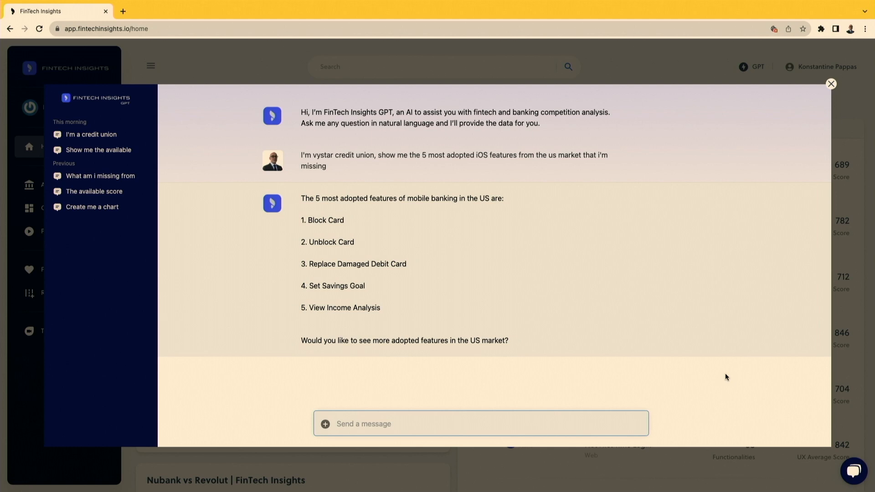
- Ask which of these five features Truist supports
type("Can you show me which of")
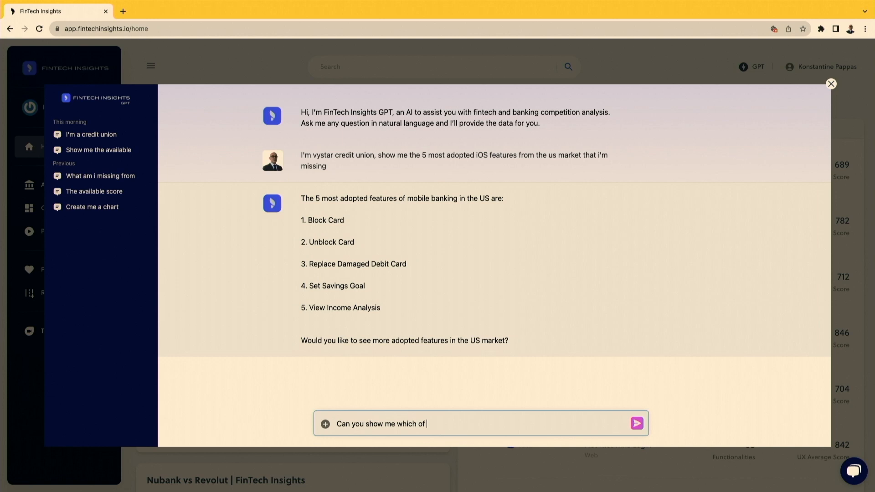
left_click(635, 422)
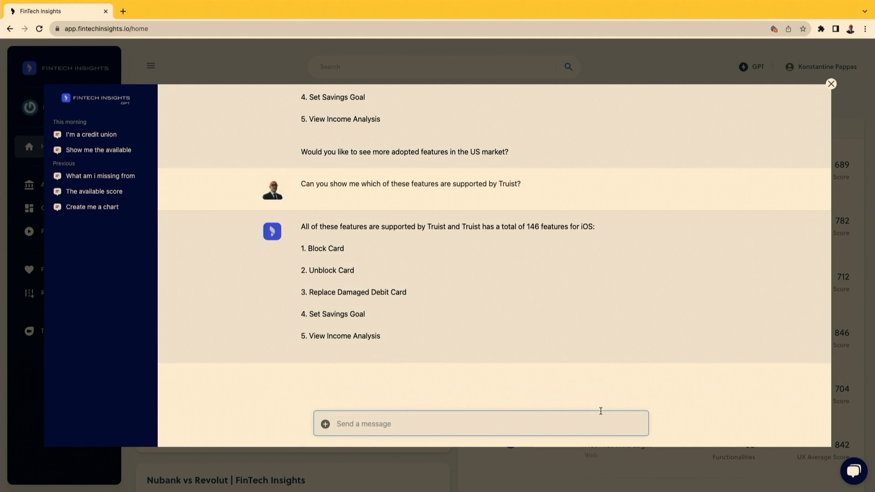
- Ask for current vs projected position against Truist if the 5 features ship by Q4 2024
type("Show me how I currently position agains")
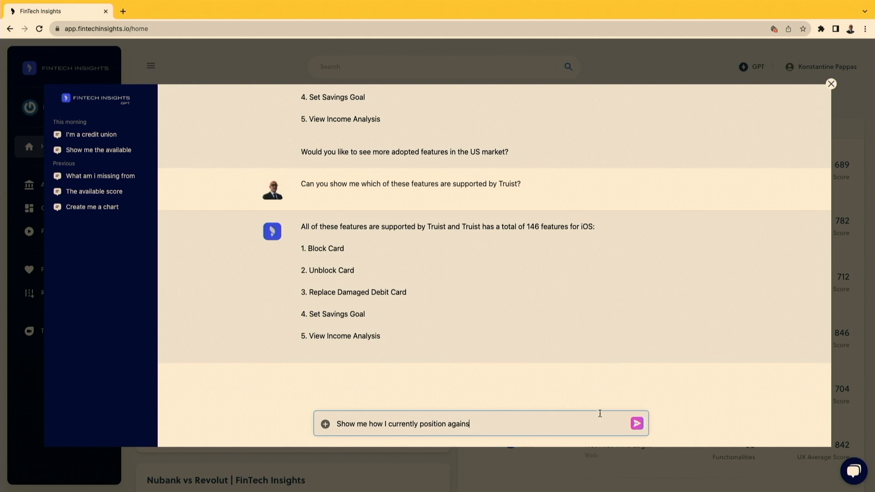
type("t Truist and my projected position if I implement those 5 features by Q4 202")
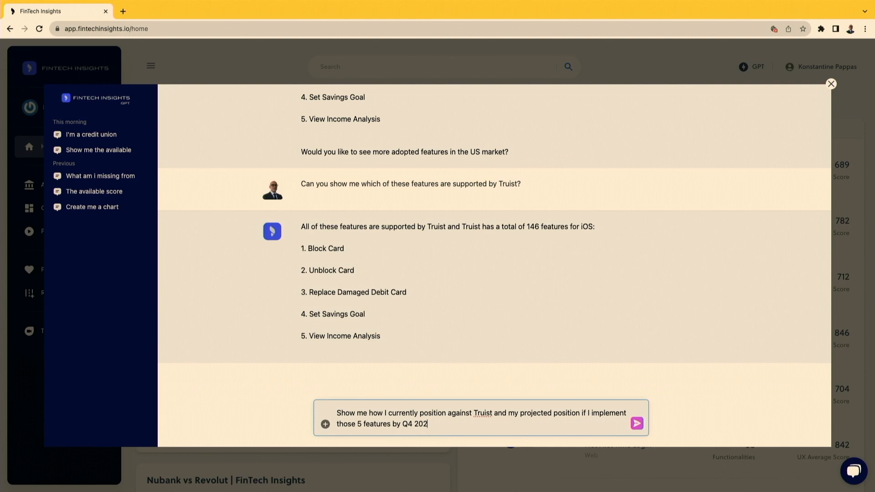
left_click(636, 423)
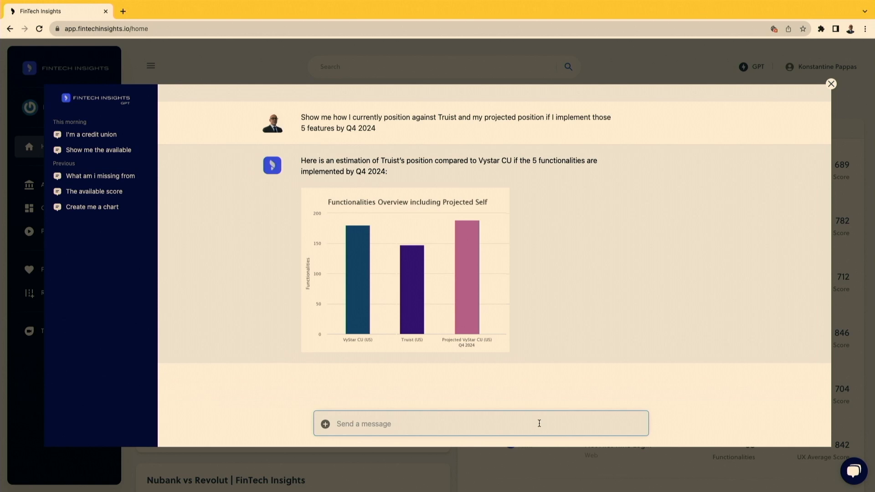
- Ask for the 5 best US implementations of Replace Damaged Card
type("Show me the 5 best implementations f")
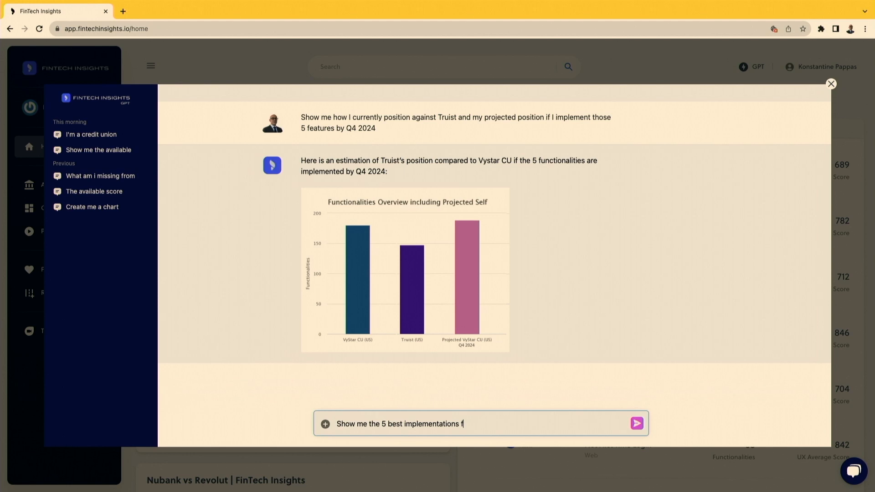
left_click(637, 424)
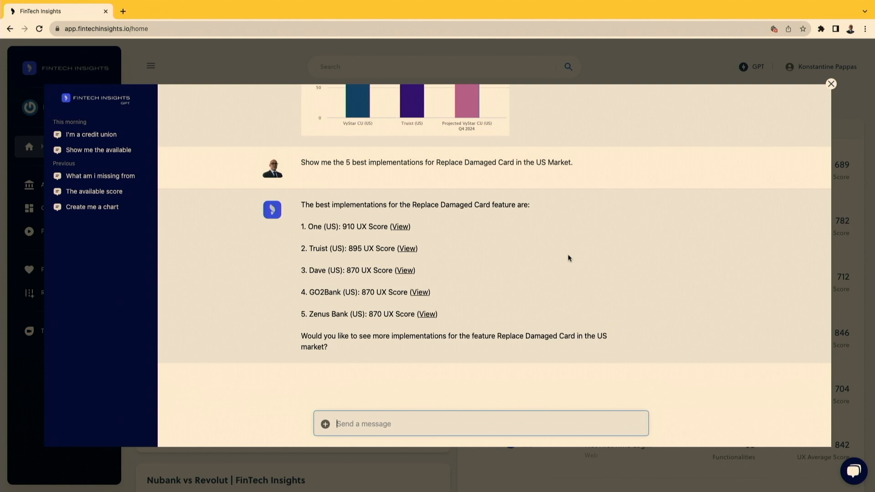
mouse_move(514, 300)
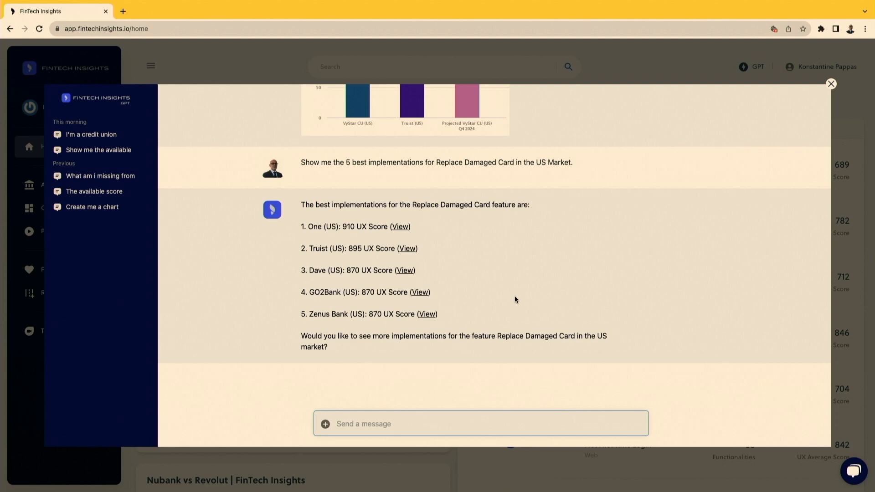
- Review a top Replace Damaged Card journey page with its video and UX analysis
left_click(399, 227)
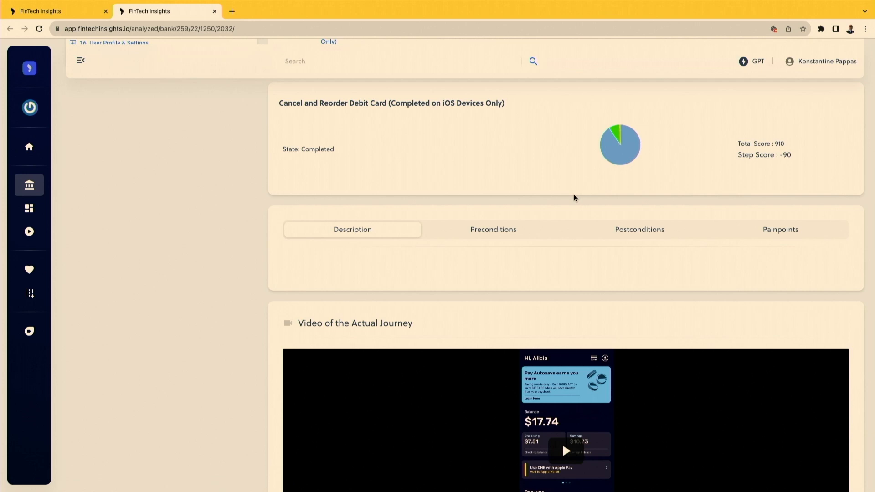
scroll("down", 3)
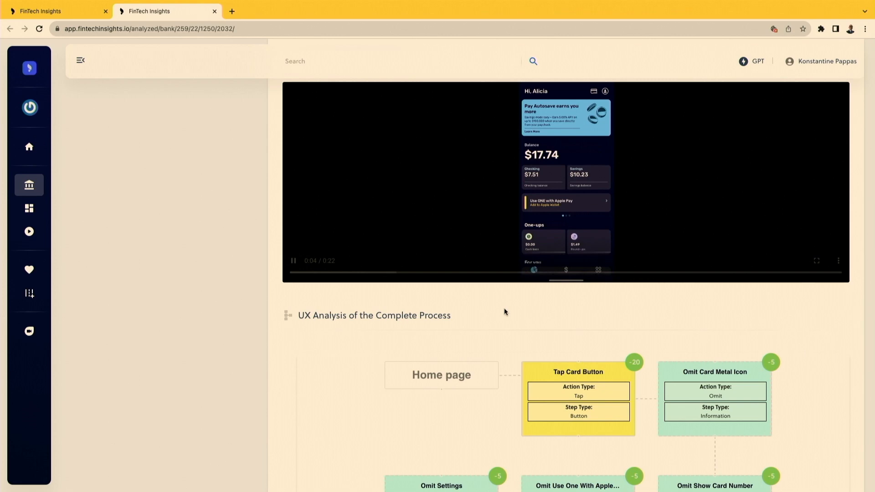
scroll("down", 3)
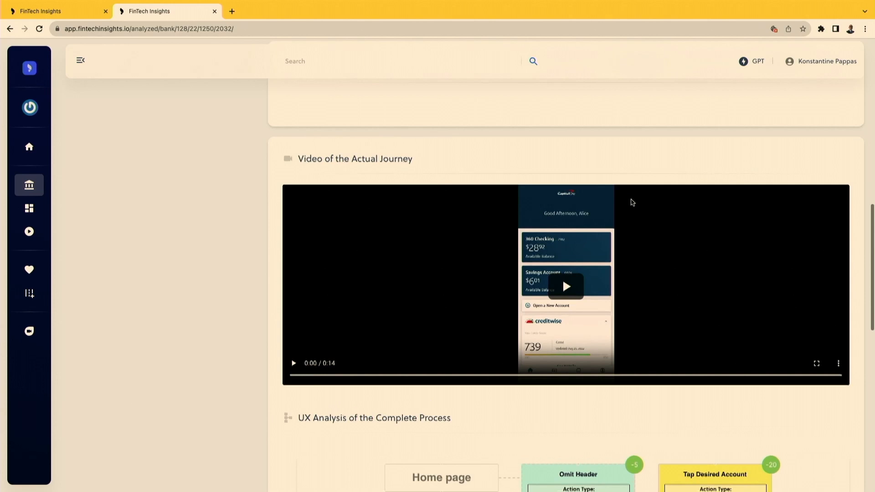
scroll("down", 3)
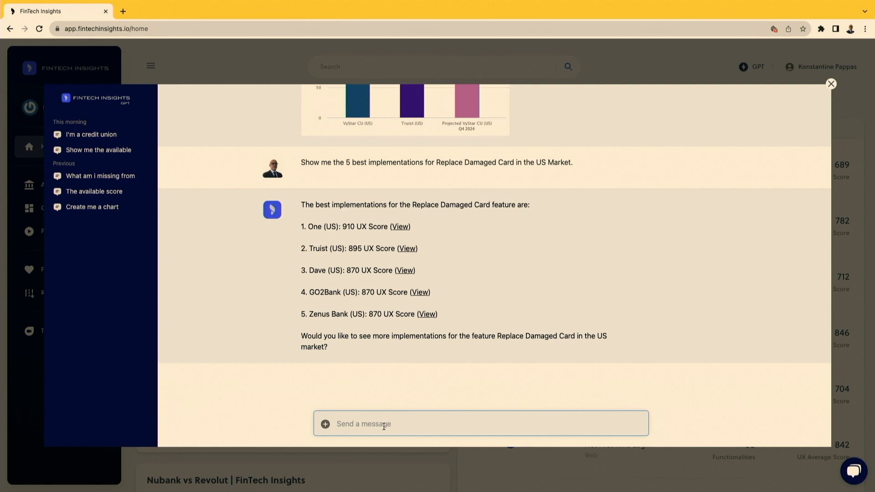
- Request a new market comparing Vystar CU to the entire US market
type("Please create a new market for me comparing vyst")
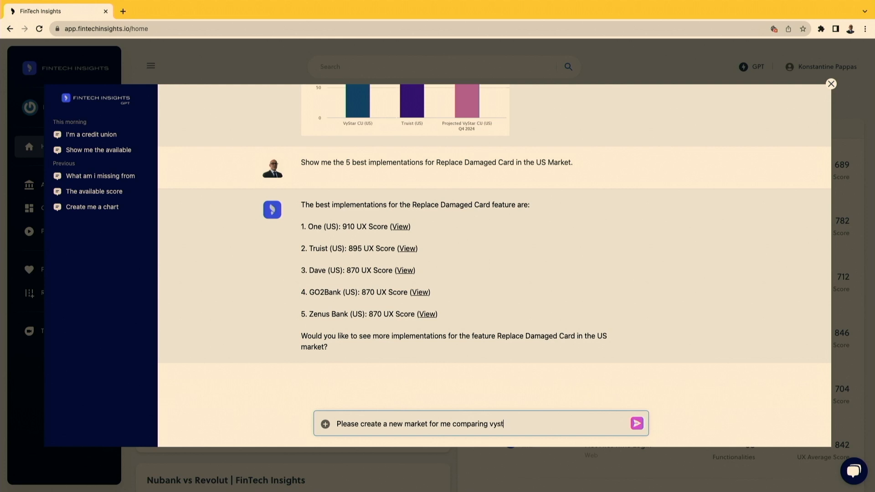
left_click(636, 423)
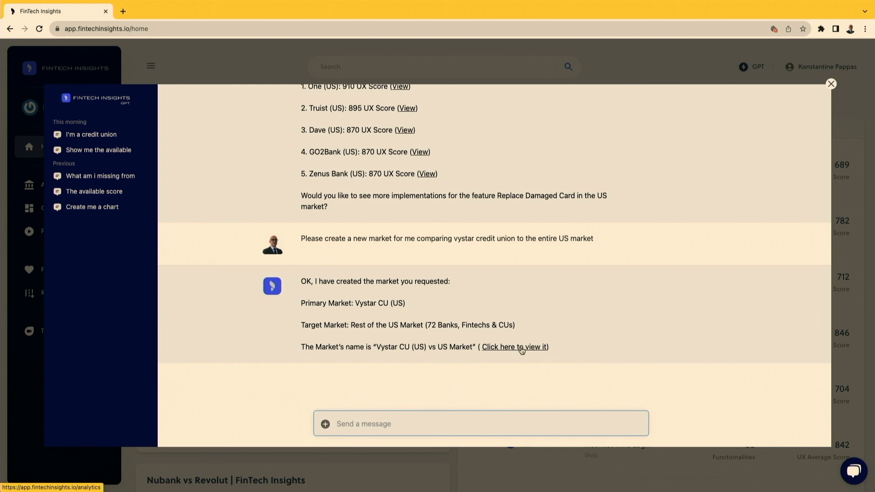
- View the Vystar CU (US) vs US Market analytics charts from the reply link
left_click(514, 346)
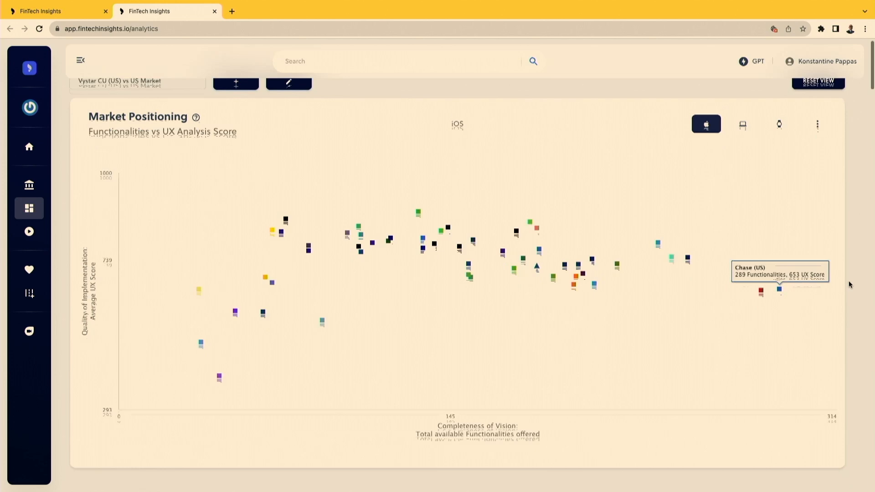
scroll("down", 3)
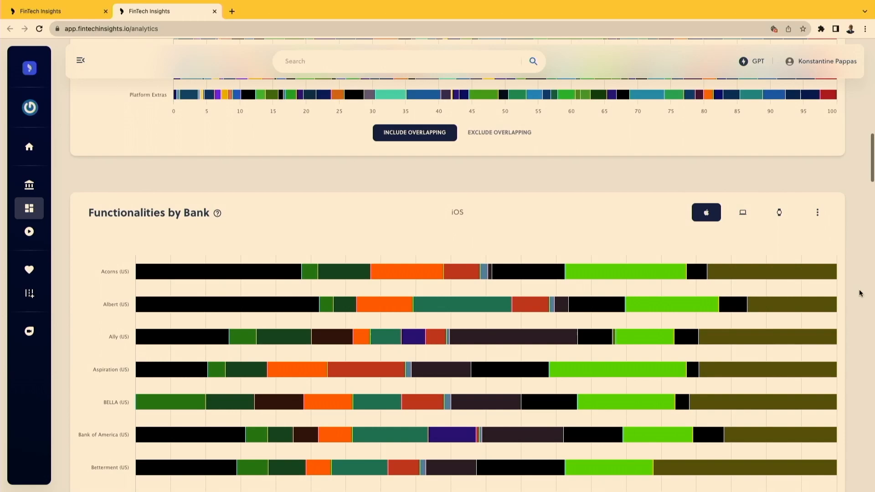
scroll("up", 3)
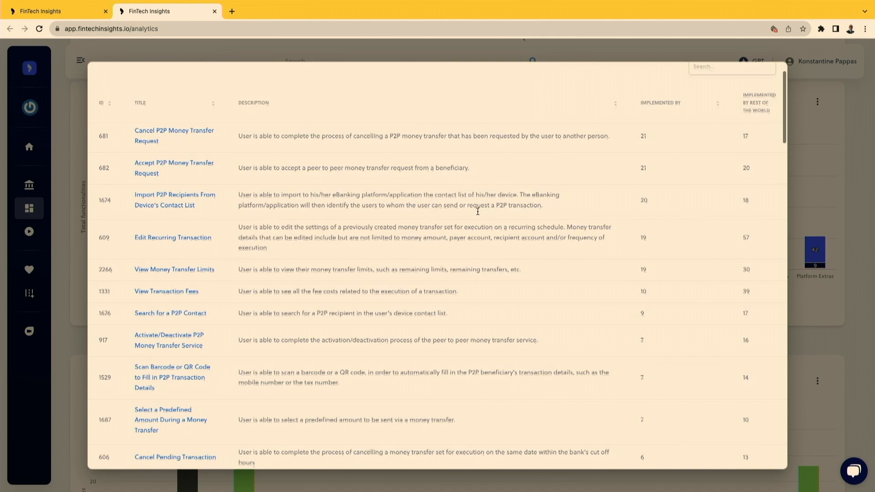
- Scroll the P2P features gap table down to features implemented by only one bank
scroll("down", 3)
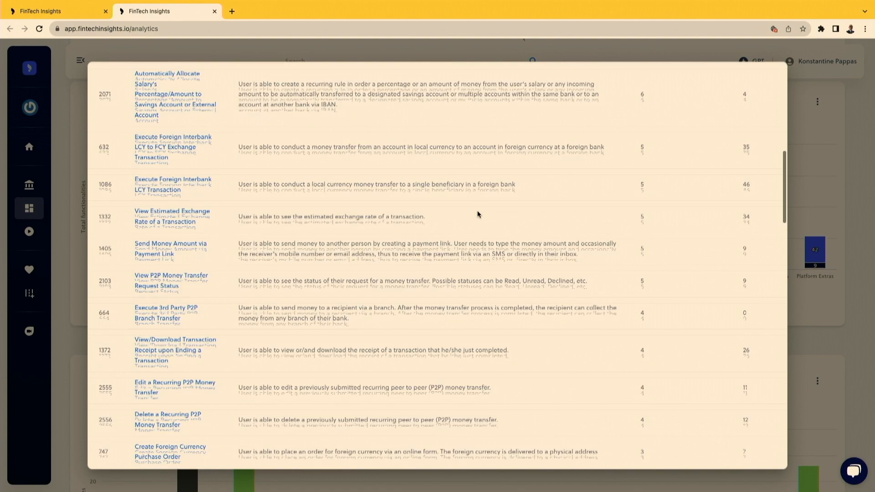
scroll("down", 3)
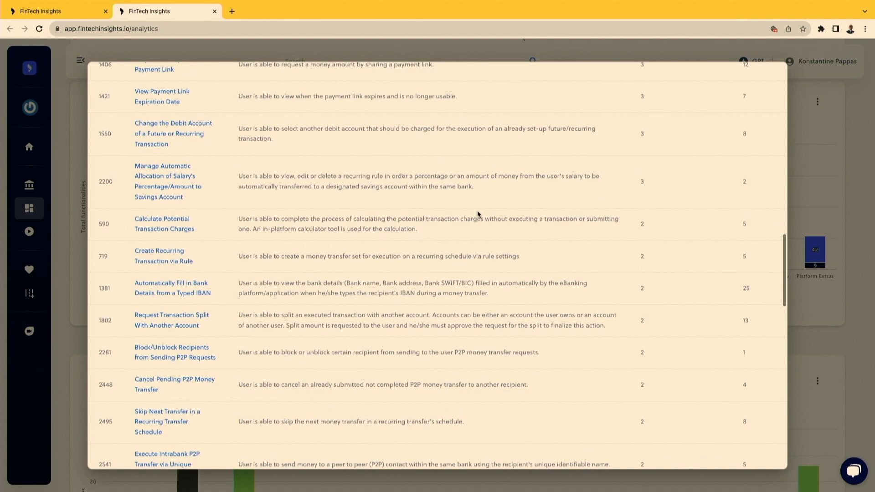
scroll("down", 3)
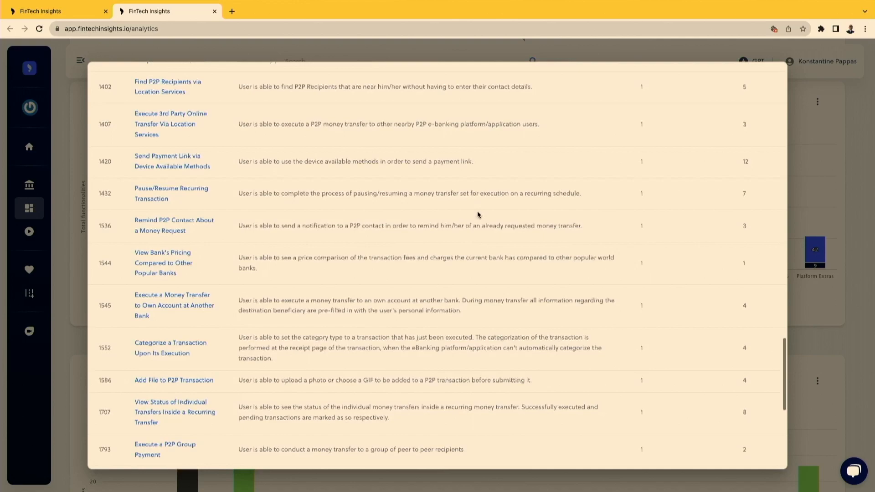